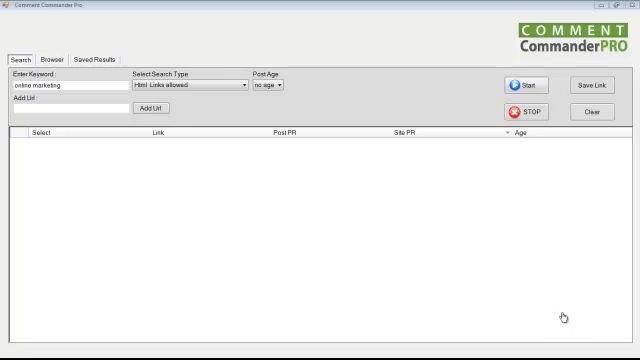
mouse_move(552, 284)
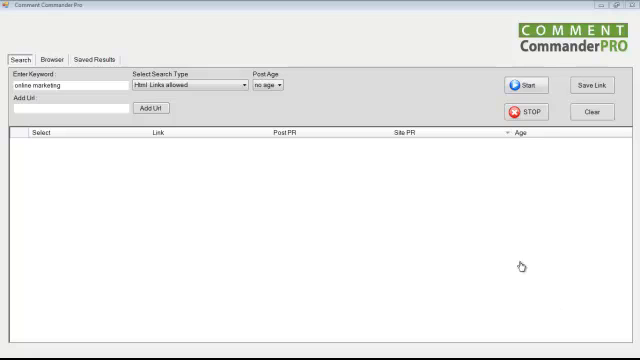
mouse_move(500, 258)
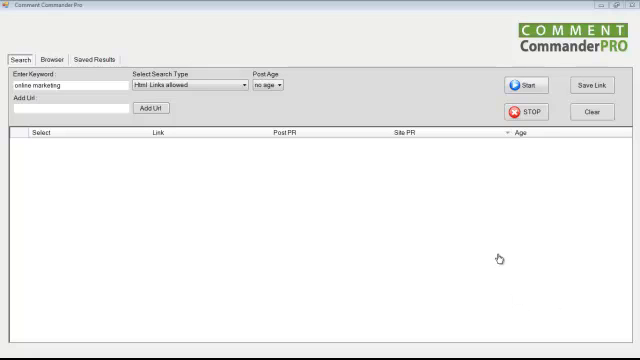
mouse_move(540, 332)
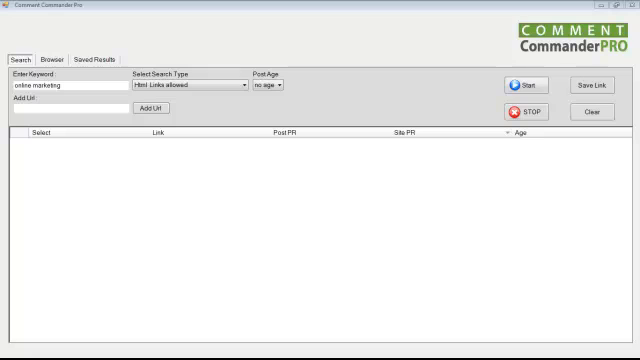
mouse_move(352, 56)
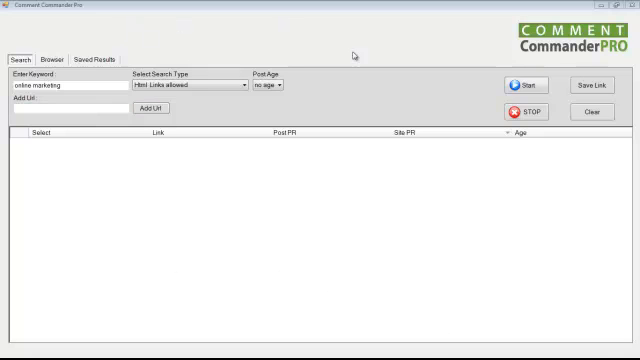
mouse_move(28, 48)
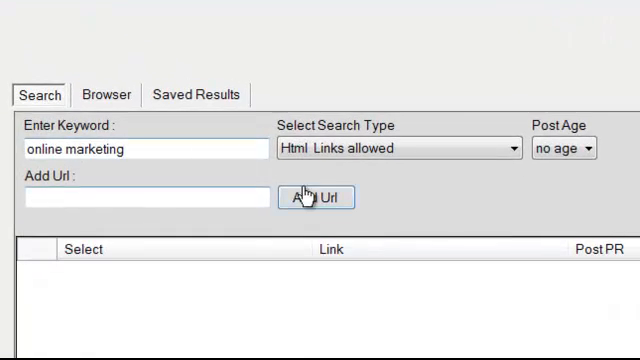
Choose the search type and post age, then start the 'online marketing' HTML-links search.
left_click(490, 118)
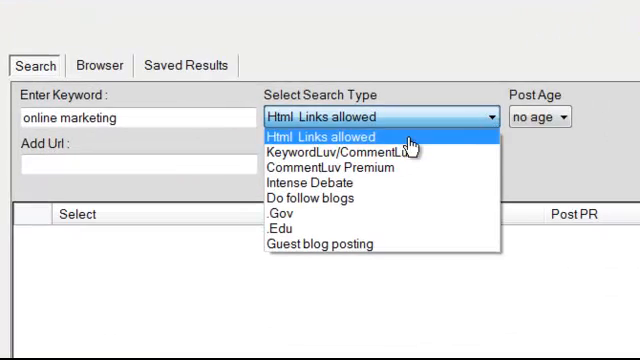
mouse_move(344, 200)
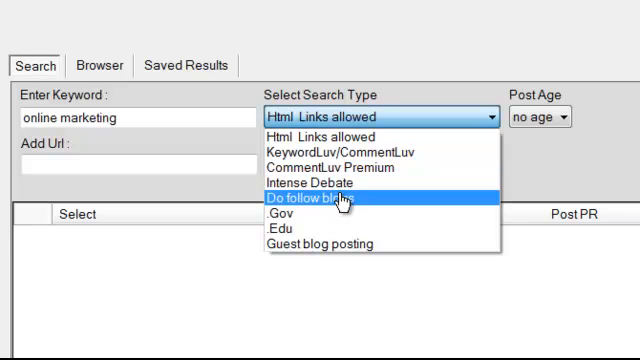
mouse_move(350, 136)
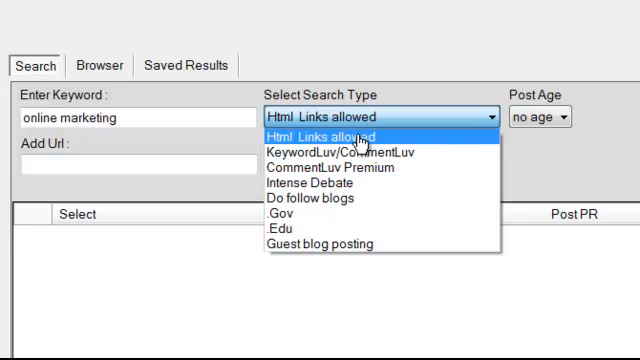
mouse_move(290, 228)
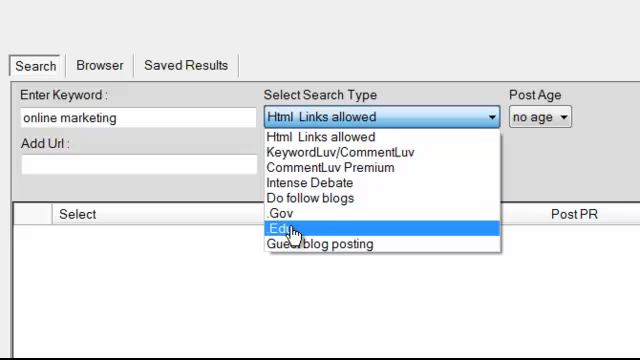
mouse_move(330, 200)
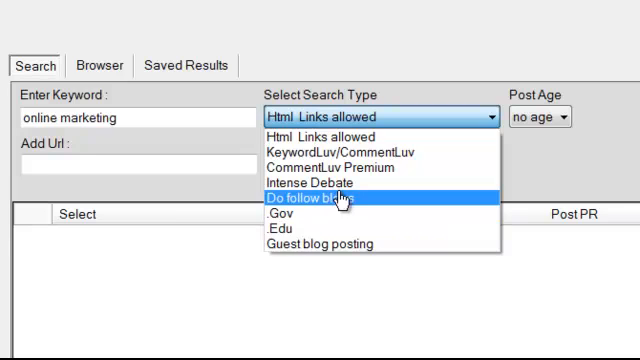
mouse_move(344, 246)
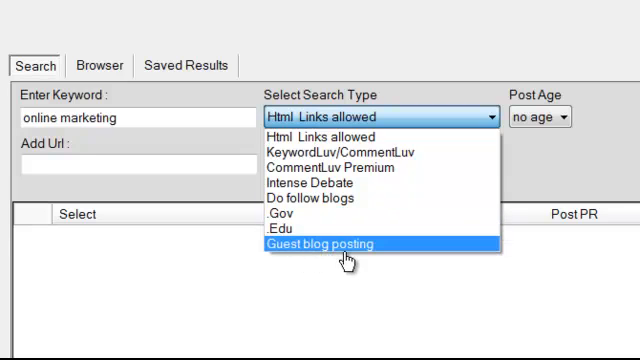
mouse_move(564, 118)
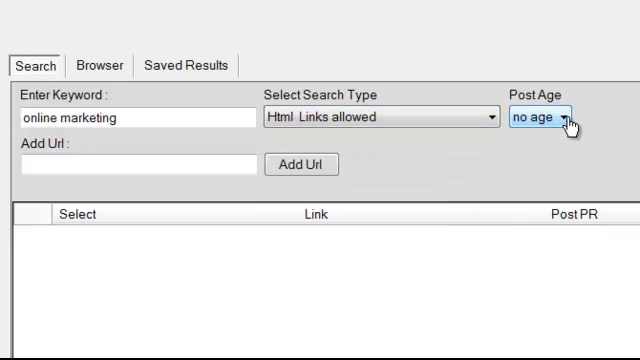
left_click(568, 116)
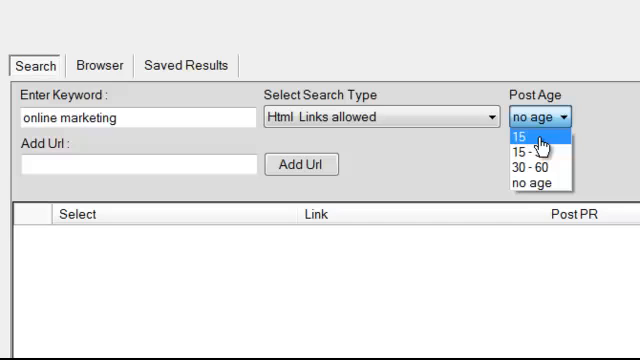
mouse_move(528, 164)
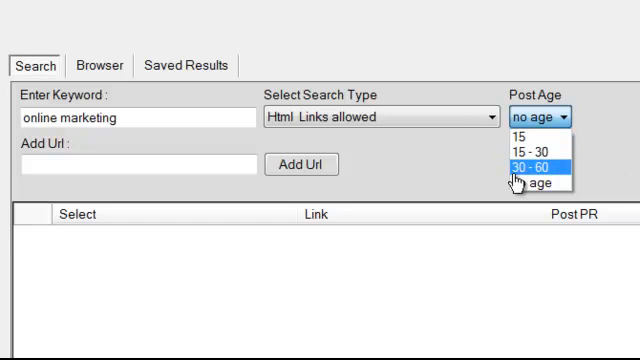
mouse_move(538, 182)
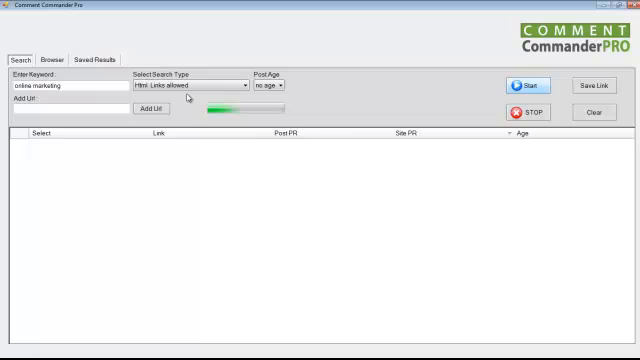
mouse_move(356, 92)
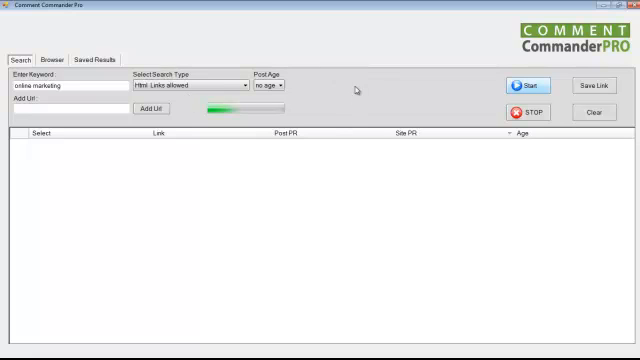
mouse_move(368, 120)
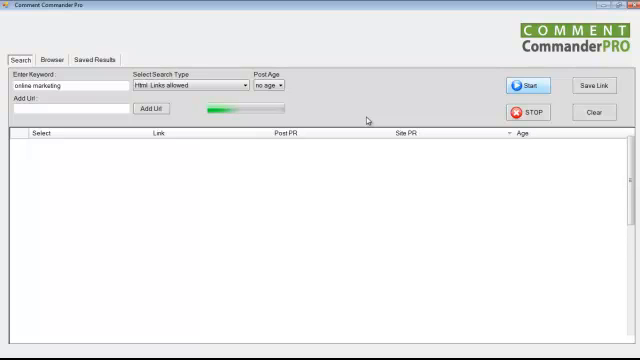
left_click(524, 86)
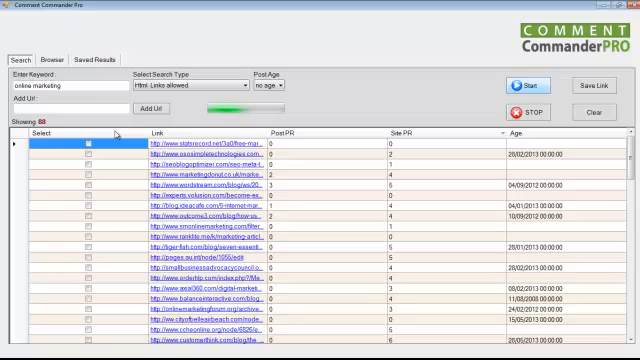
mouse_move(110, 124)
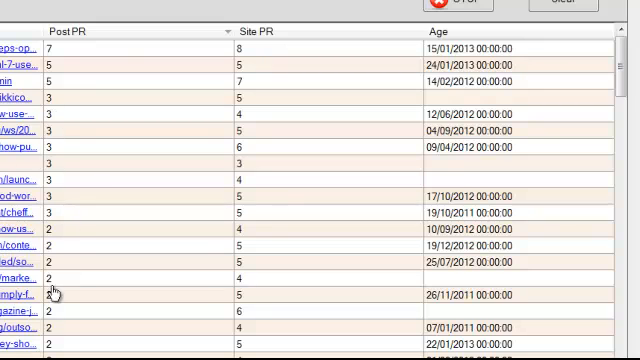
mouse_move(384, 32)
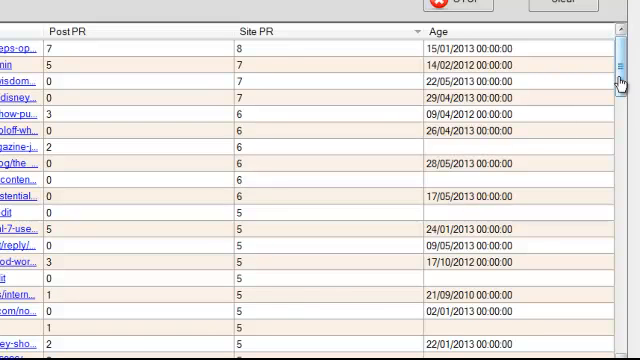
scroll("down", 3)
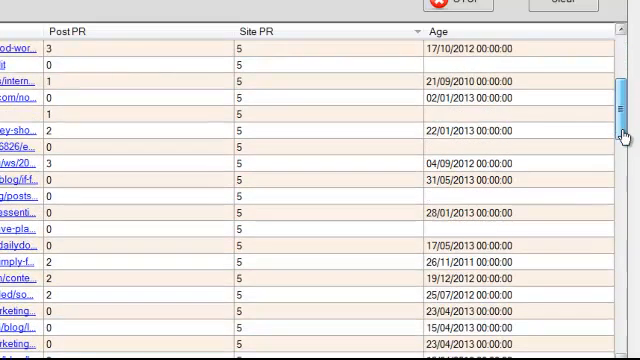
scroll("down", 3)
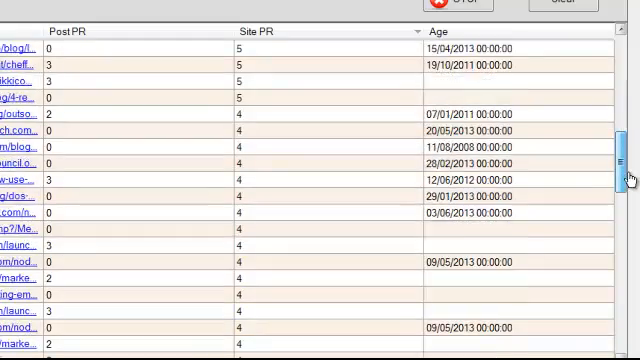
scroll("down", 3)
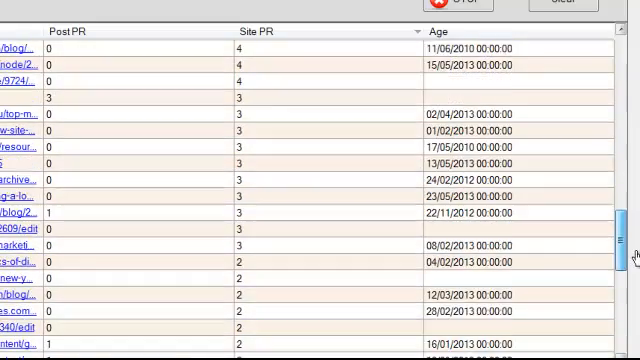
scroll("down", 3)
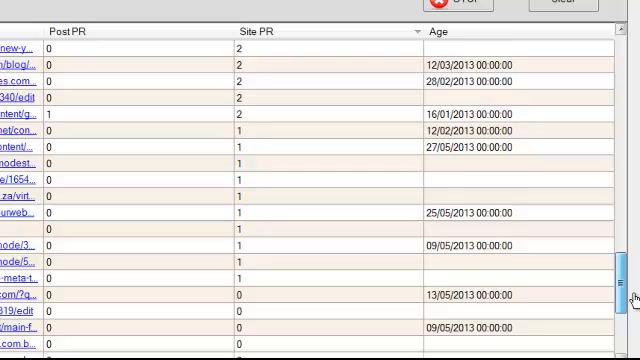
scroll("down", 3)
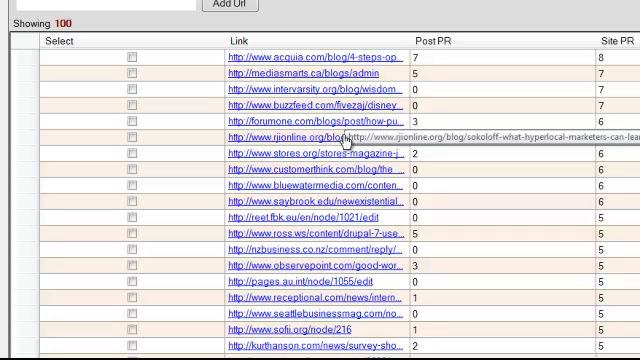
Launch the customerthink.com shoe lover's guide infographic post in Firefox from the results grid.
scroll("down", 3)
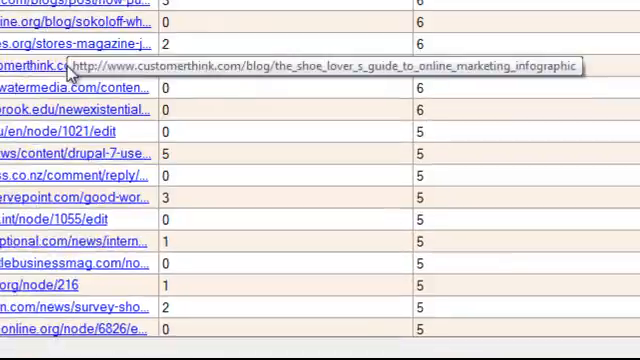
left_click(44, 66)
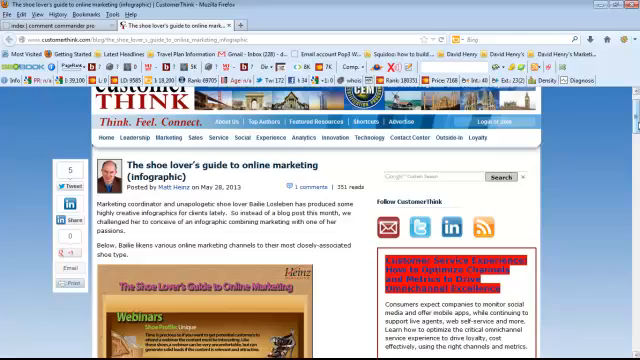
scroll("down", 3)
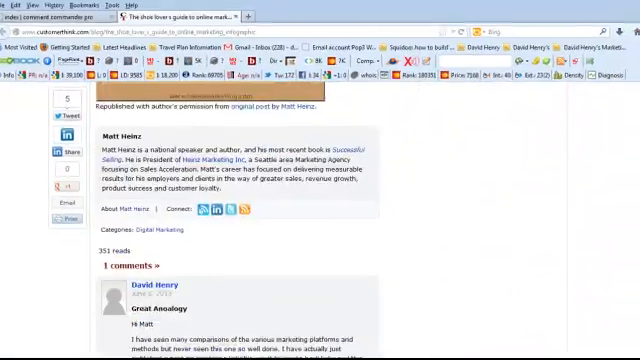
scroll("down", 3)
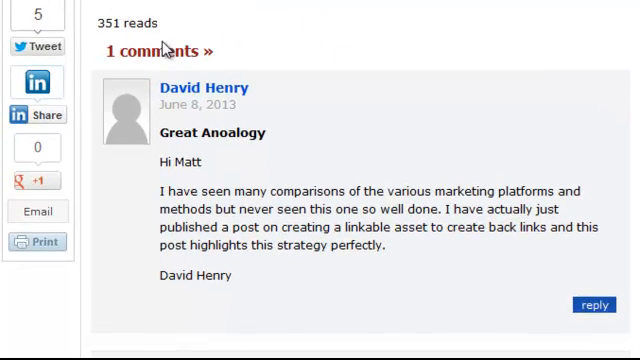
mouse_move(122, 56)
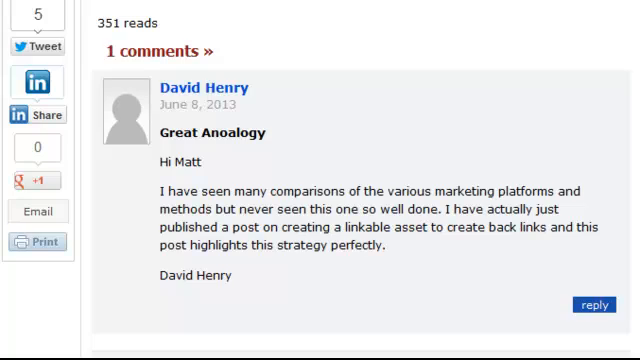
scroll("up", 3)
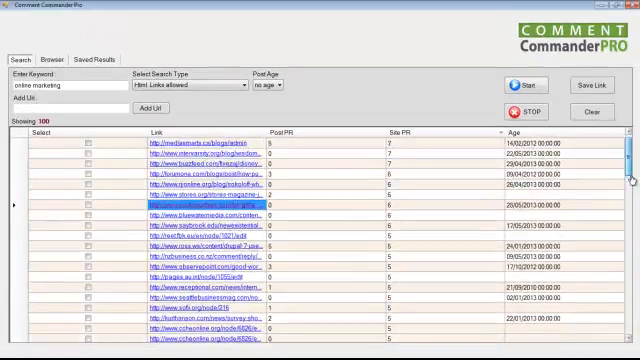
Launch the wordstream.com content marketing blog post in Firefox from the results grid.
scroll("down", 3)
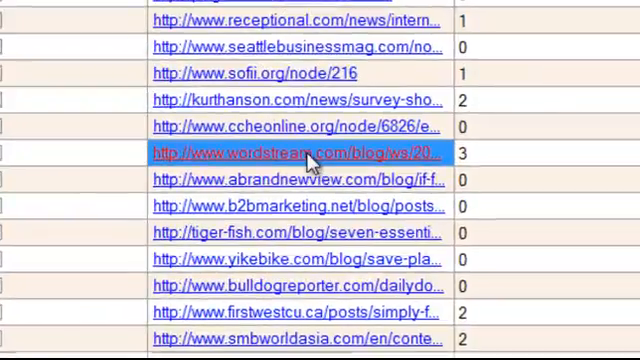
left_click(304, 152)
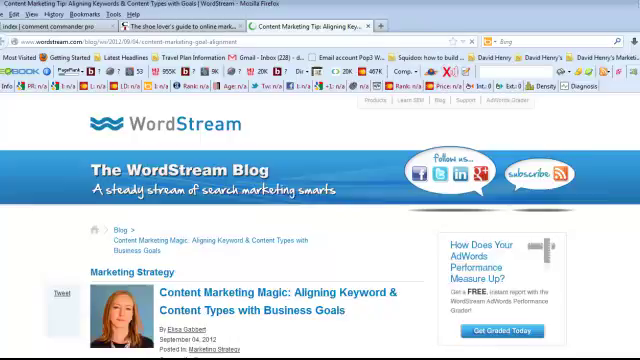
scroll("down", 3)
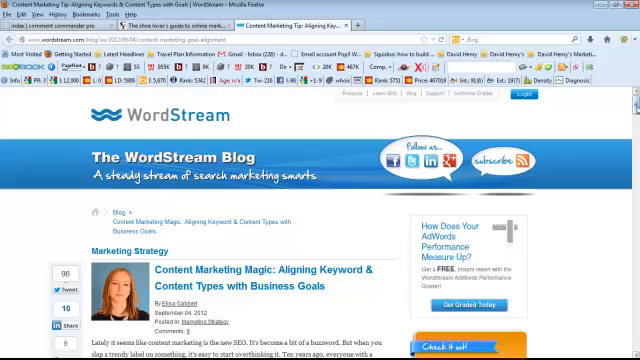
scroll("down", 3)
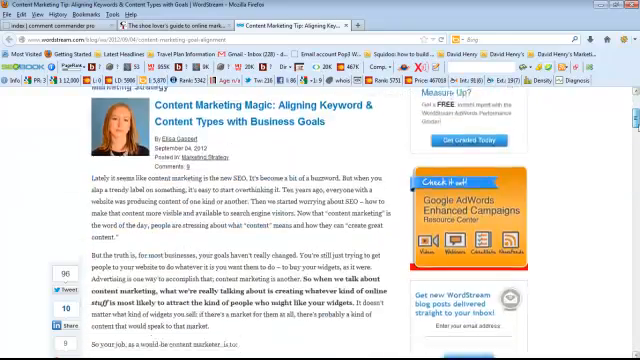
scroll("down", 3)
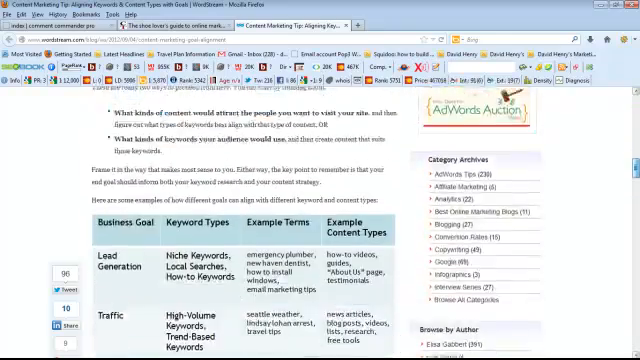
scroll("down", 3)
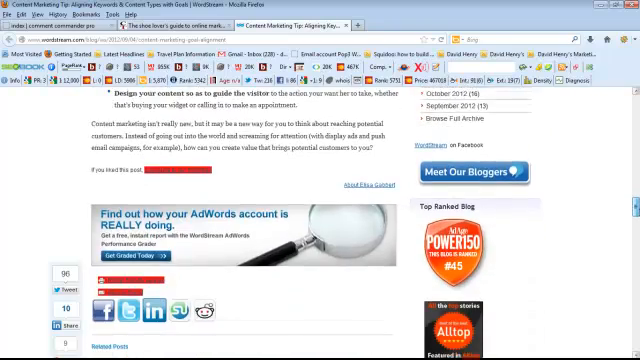
scroll("down", 3)
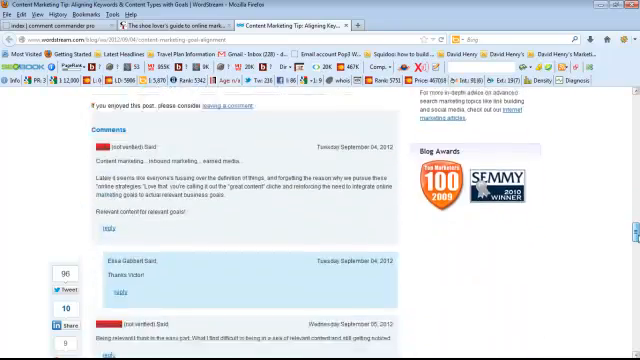
scroll("down", 3)
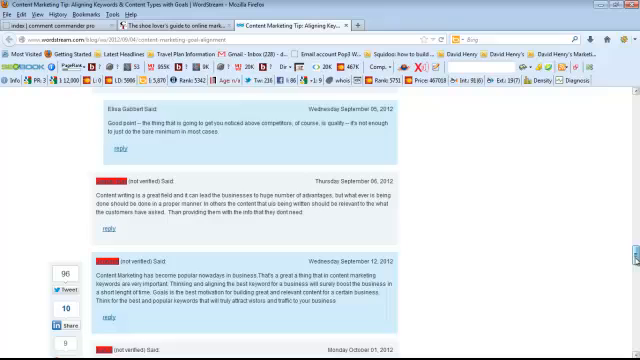
scroll("down", 3)
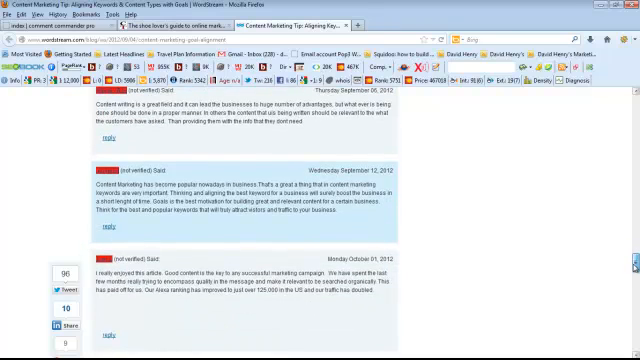
scroll("down", 3)
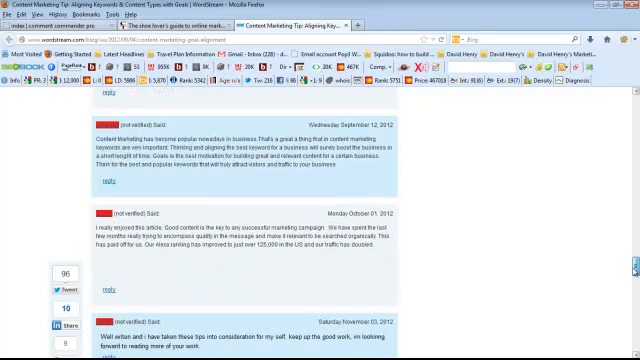
scroll("down", 3)
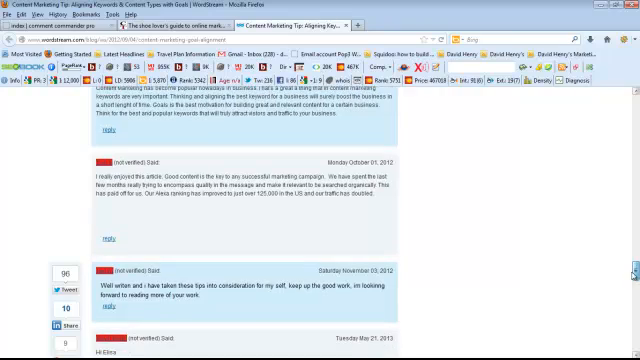
scroll("down", 3)
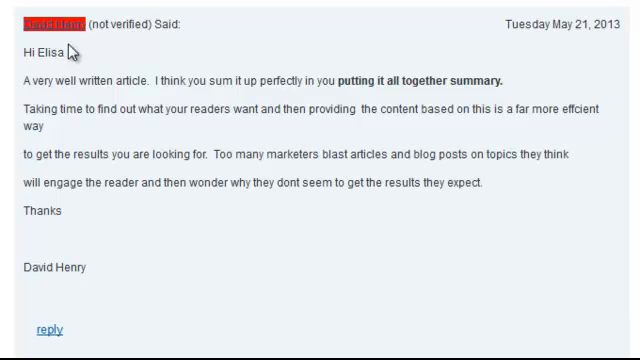
mouse_move(90, 44)
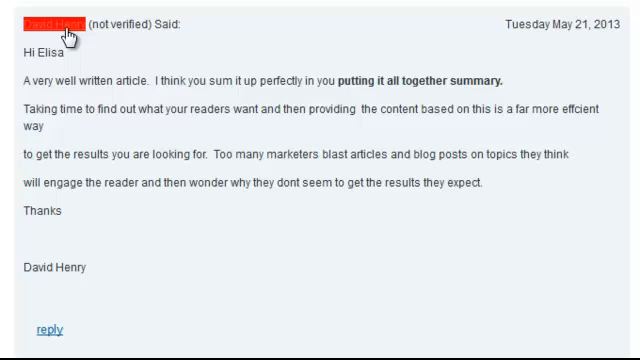
mouse_move(156, 38)
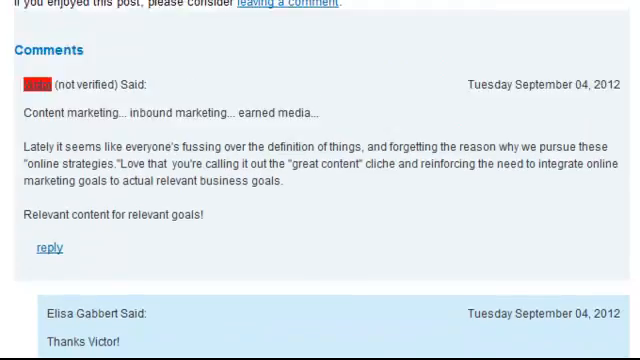
scroll("up", 3)
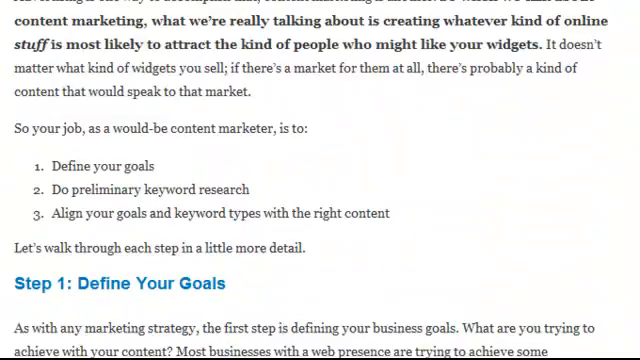
scroll("up", 3)
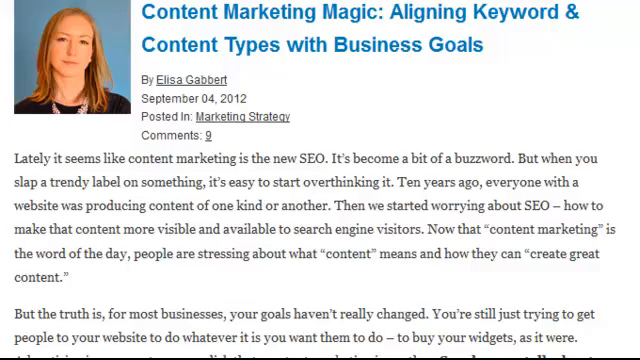
scroll("down", 3)
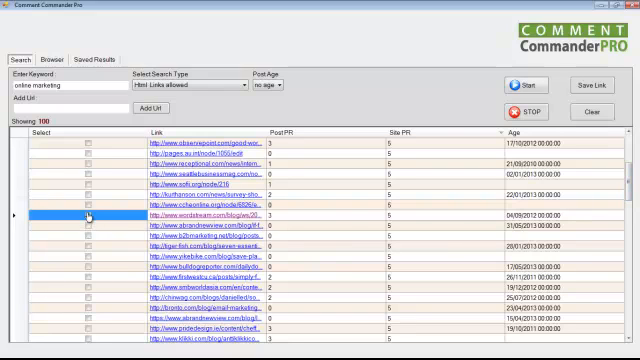
Mark the reviewed blog link as approved and look over more of the found links.
left_click(88, 216)
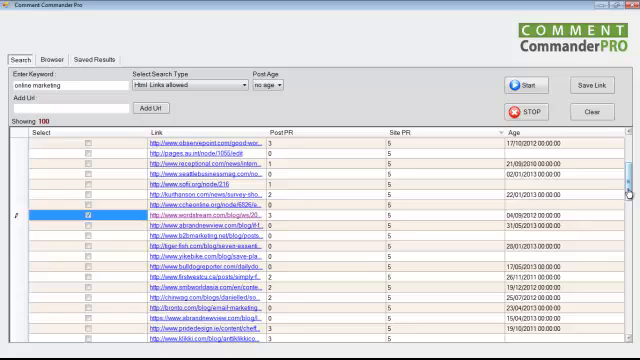
scroll("down", 3)
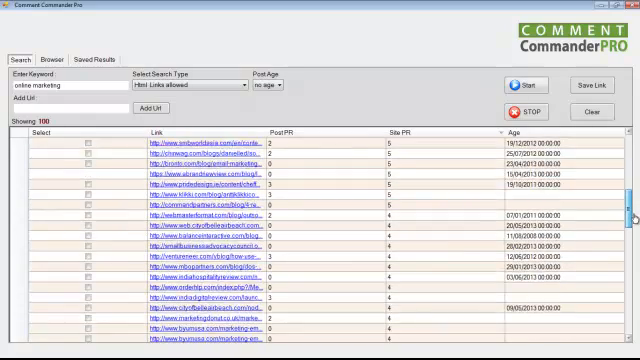
scroll("down", 3)
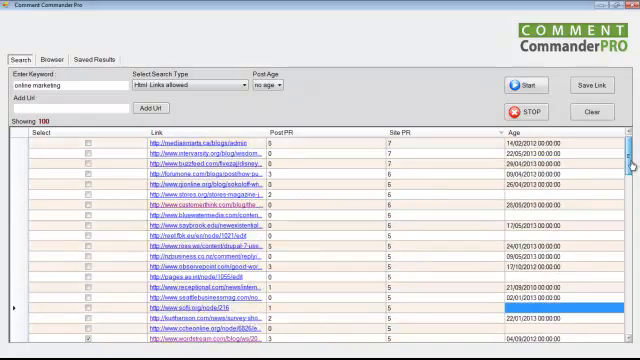
scroll("up", 3)
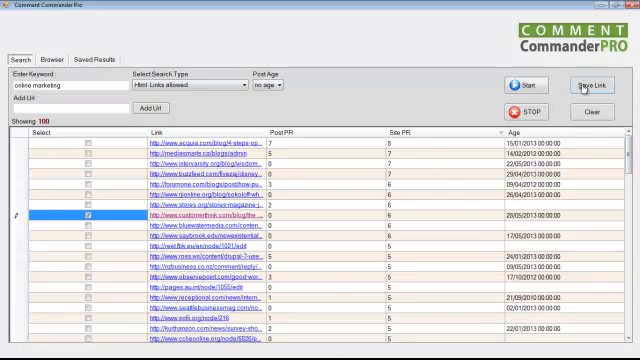
mouse_move(344, 206)
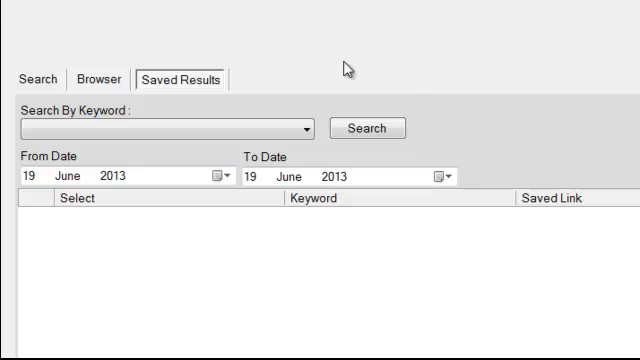
Search Saved Results, add onlinemoneyclub.co.uk as a target and select it for checking links.
left_click(300, 128)
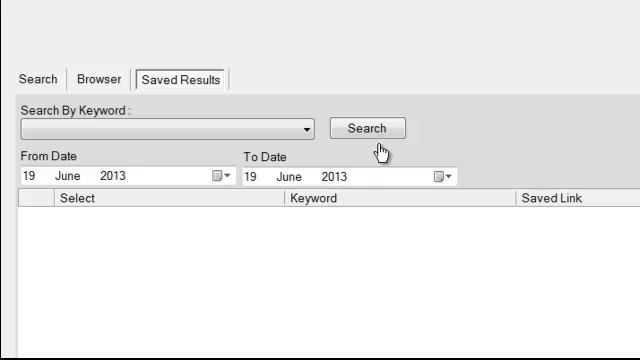
left_click(368, 128)
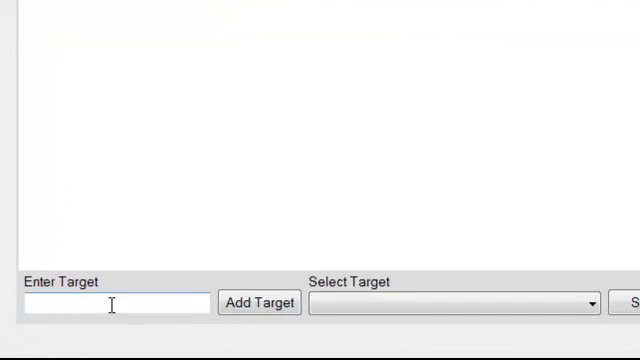
type("onli")
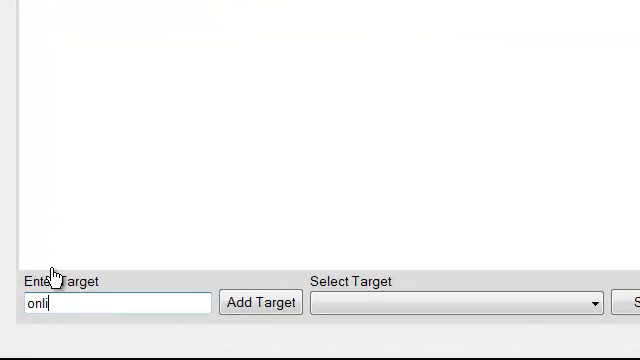
type("nemone")
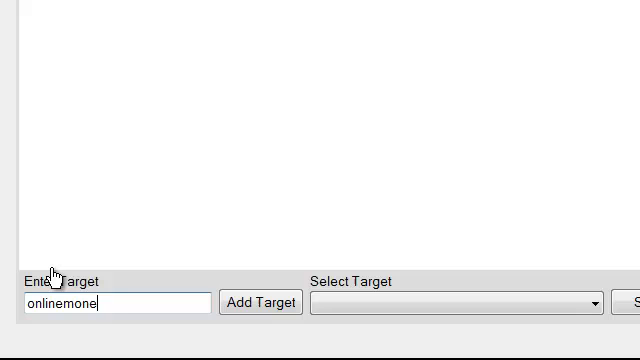
type("yclub.")
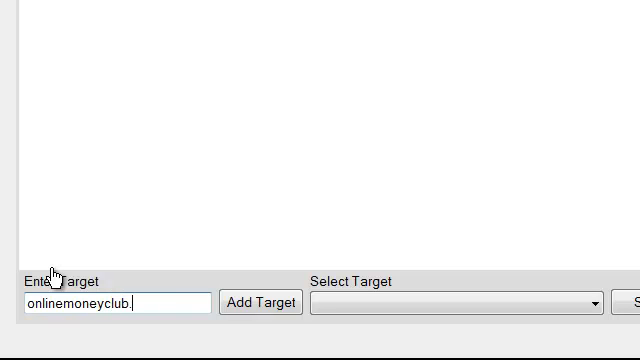
type(".co.uk")
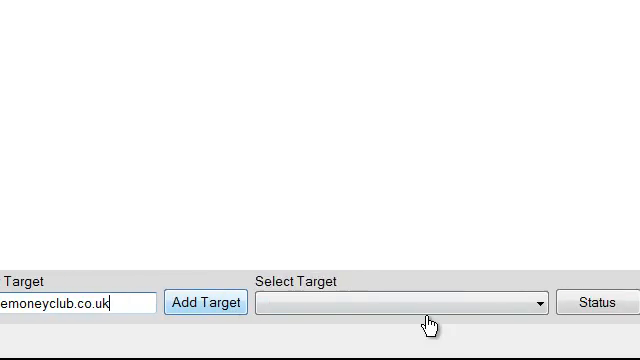
left_click(530, 302)
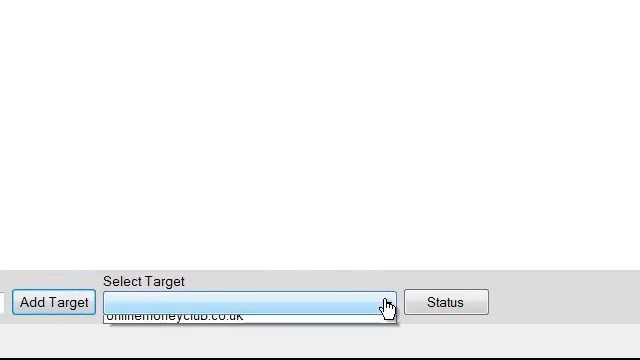
left_click(380, 304)
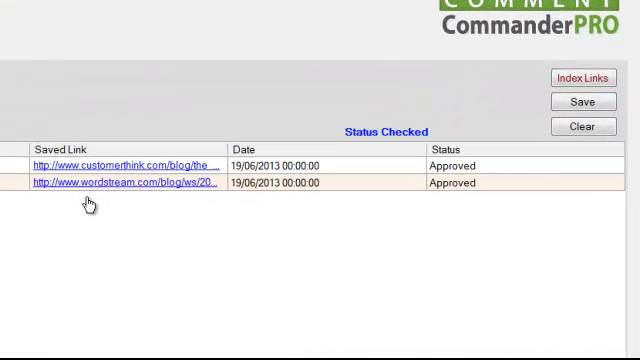
mouse_move(478, 188)
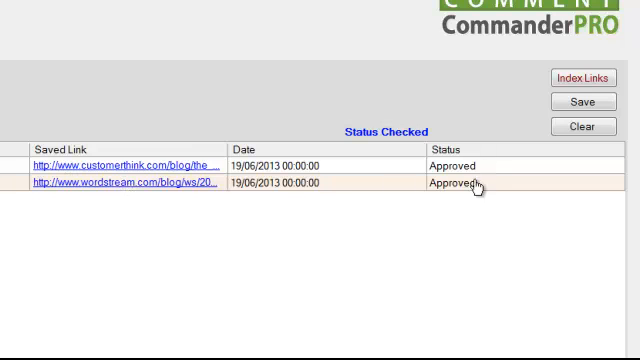
mouse_move(478, 184)
type("approved19")
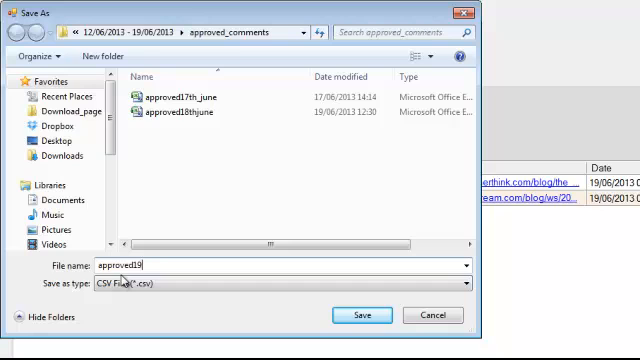
Save the approved links as approved19thjune.csv and dismiss the file saved notice.
type("thjune")
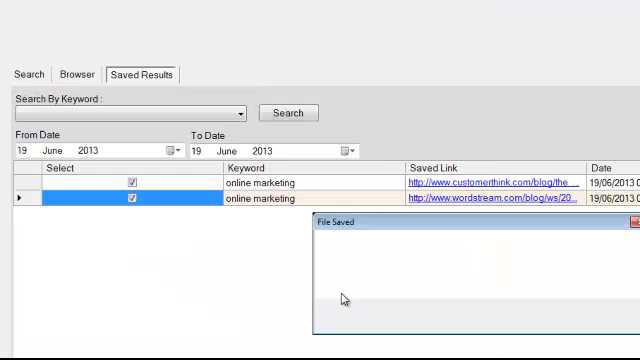
left_click(632, 222)
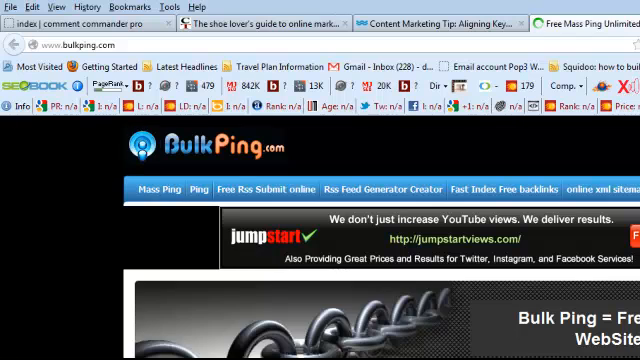
Upload the approved19thjune CSV file to the BulkPing form.
scroll("down", 3)
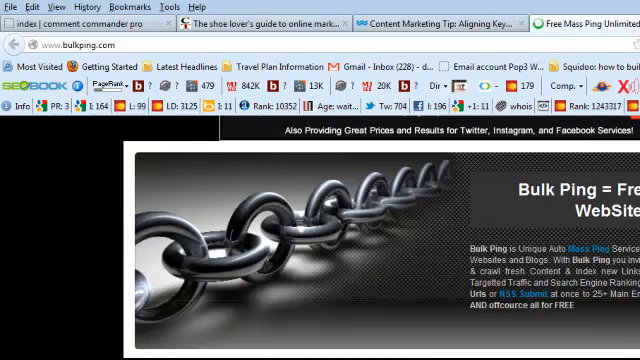
scroll("down", 3)
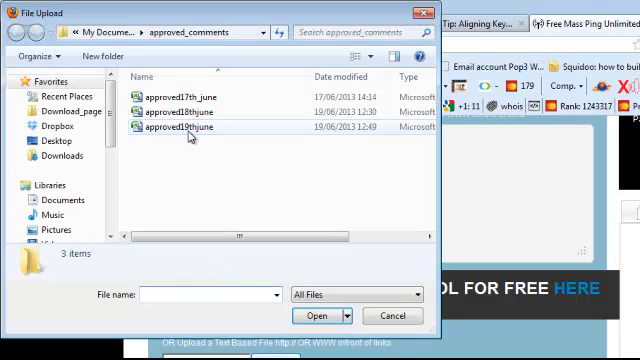
left_click(178, 128)
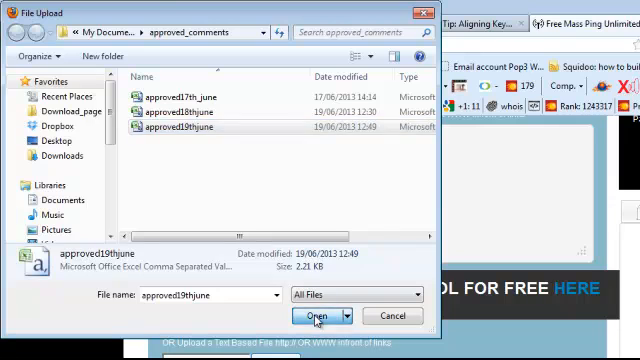
left_click(318, 316)
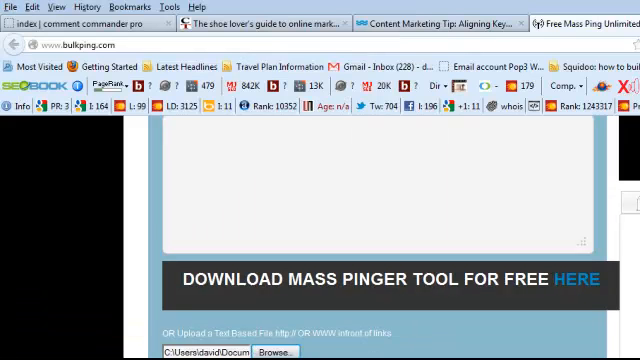
Enter anchor text 'online marketing' and captcha 9128, then submit the links for pinging.
scroll("down", 3)
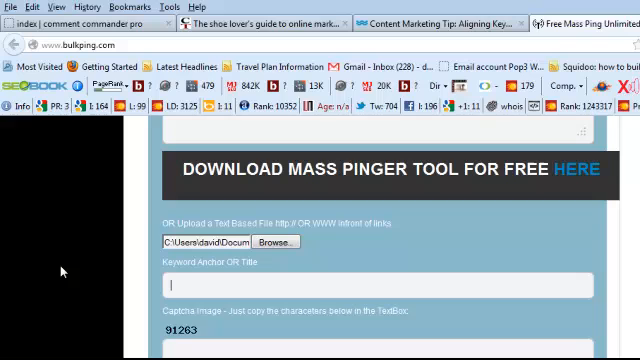
type("online marketing")
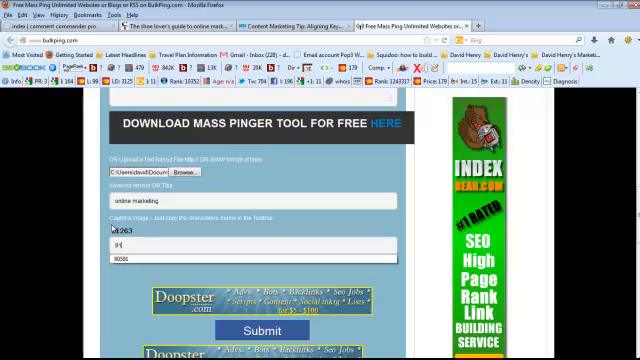
type("9128")
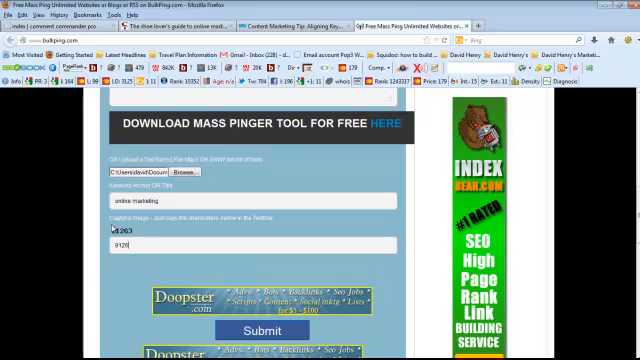
left_click(264, 330)
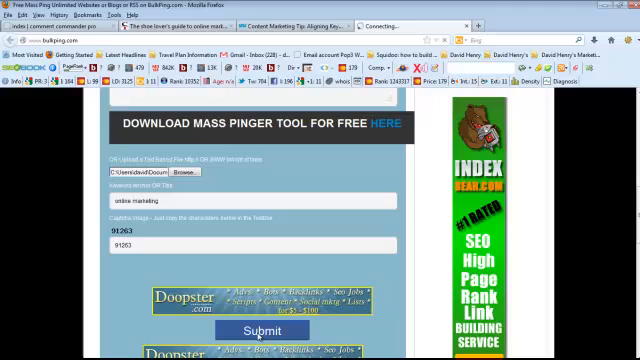
left_click(264, 330)
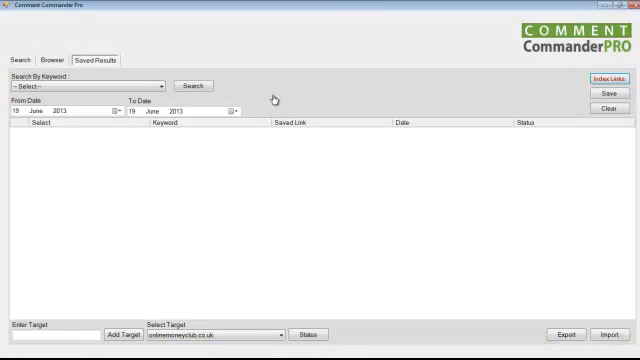
mouse_move(316, 56)
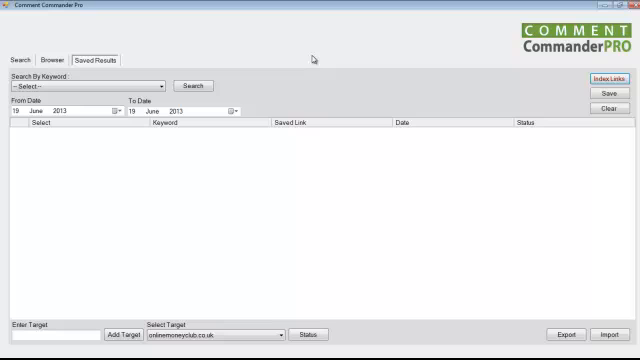